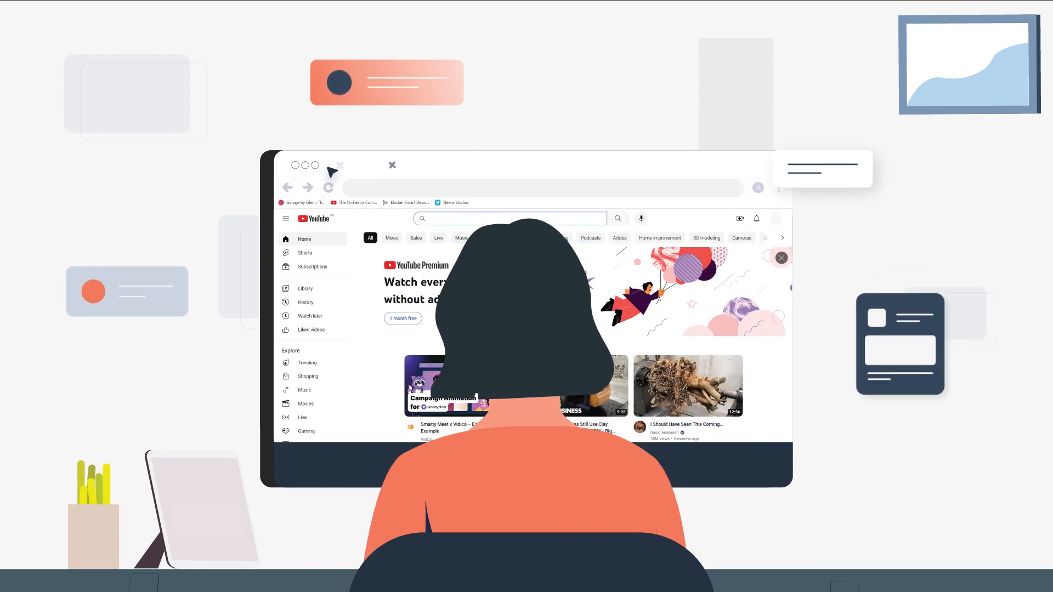
Go from account settings to Tools > Inbox > Inboxes, showing no channels connected yet.
text(How to Connect a Form channel)
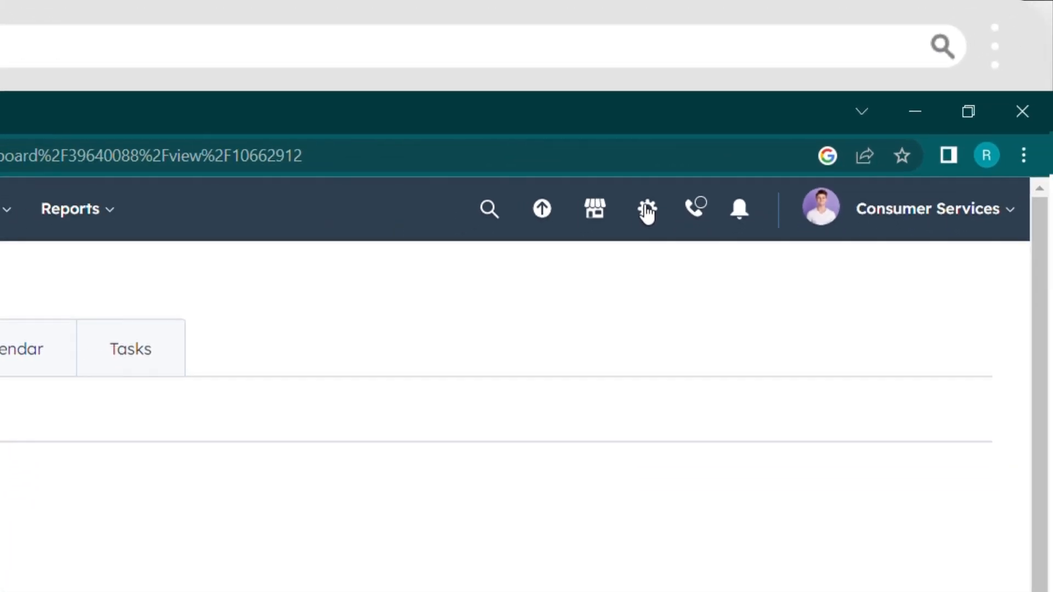
click(646, 208)
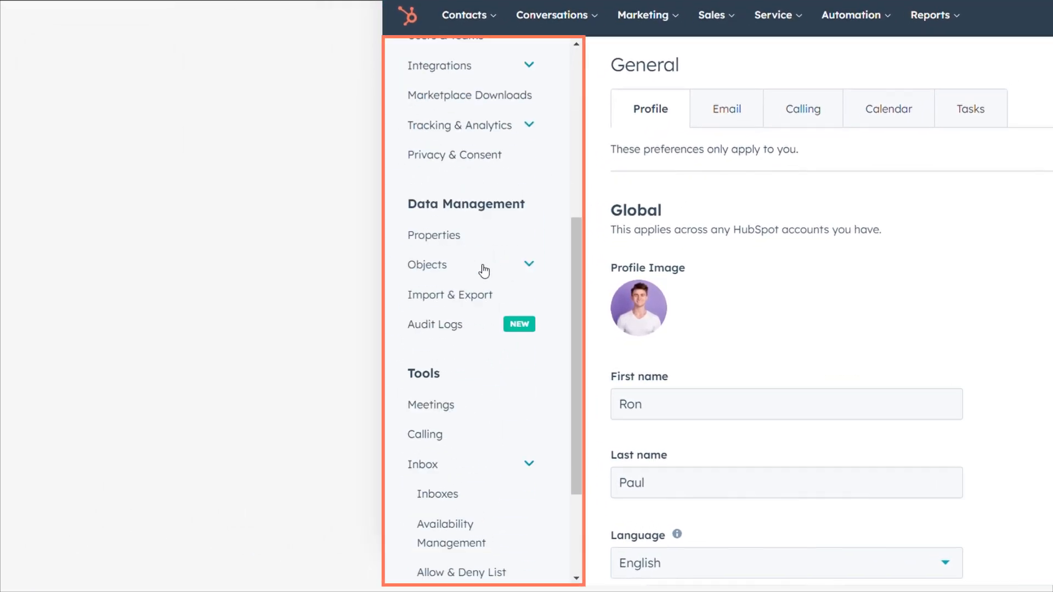
scroll(down, 3)
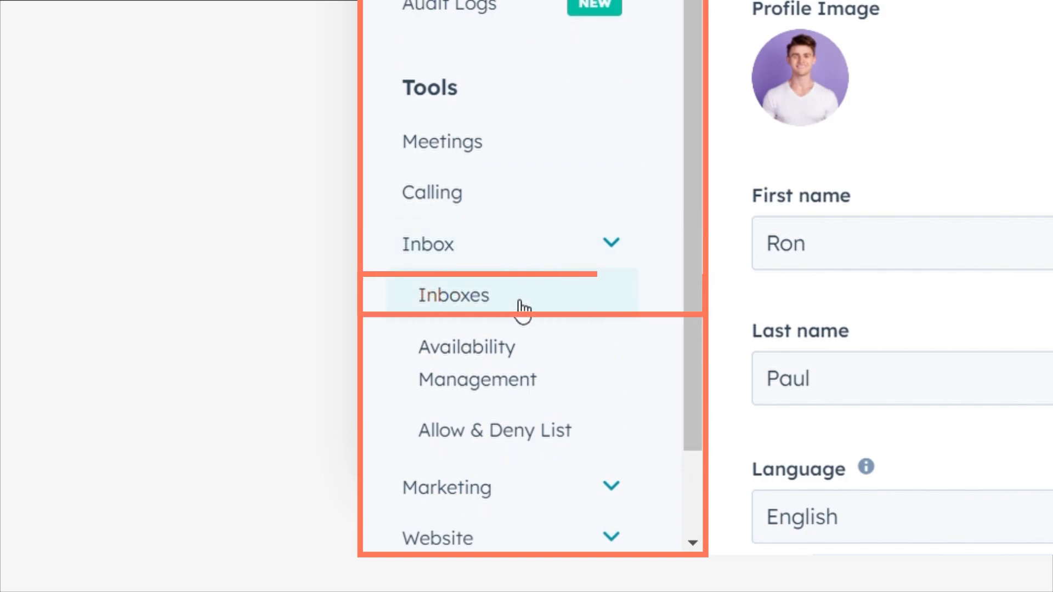
click(453, 295)
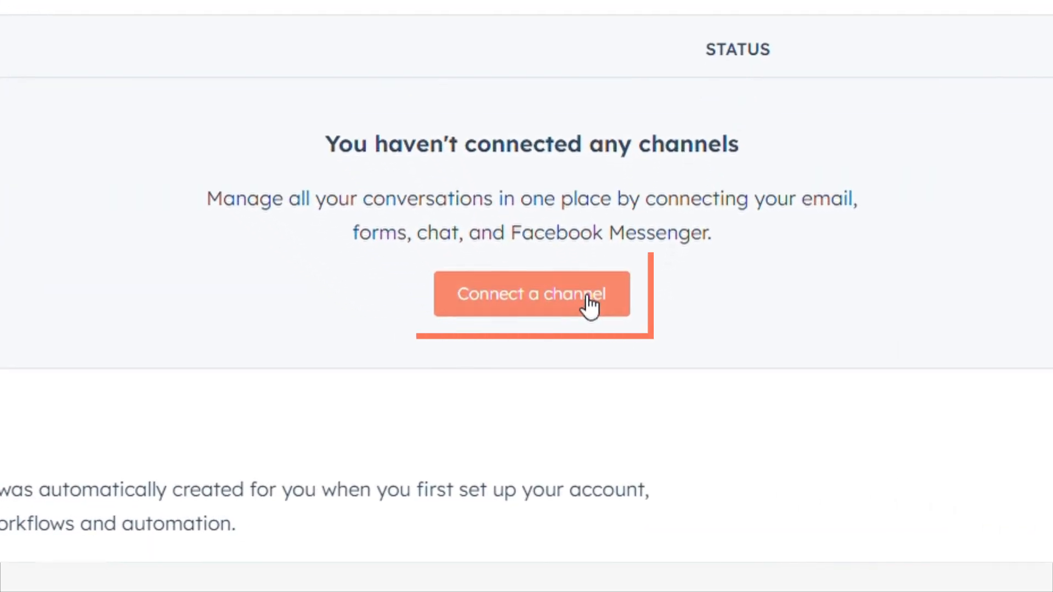
Begin connecting a Forms channel and pick the existing Test Form, then continue.
click(531, 294)
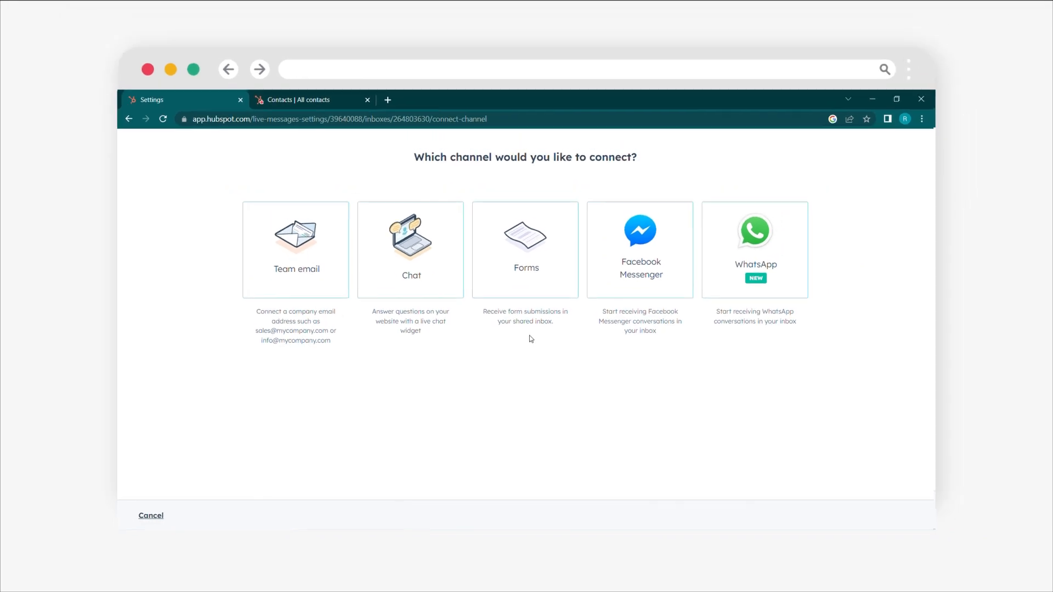
click(525, 250)
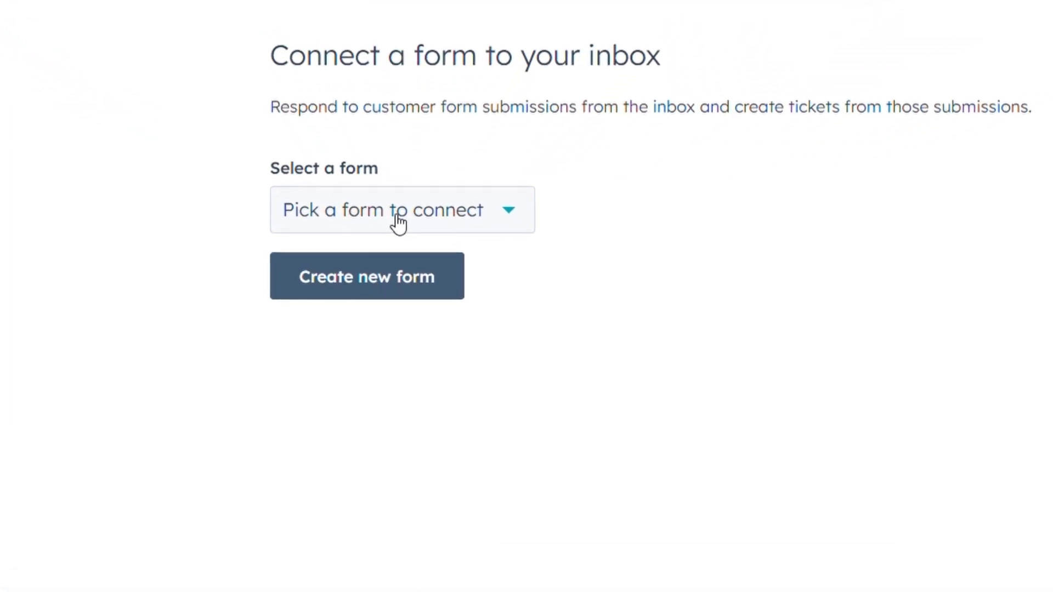
click(401, 210)
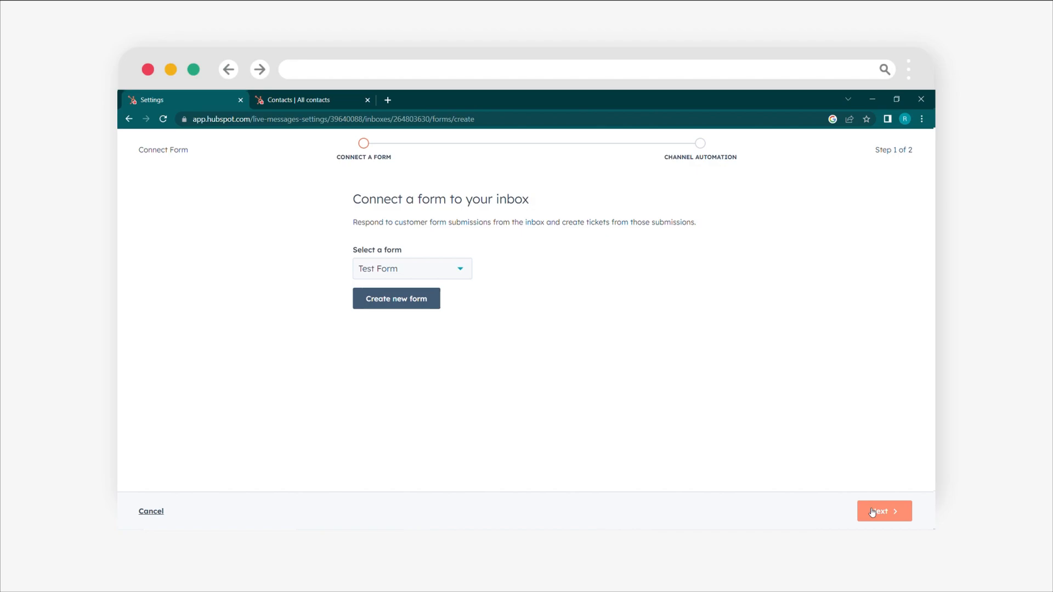
click(884, 511)
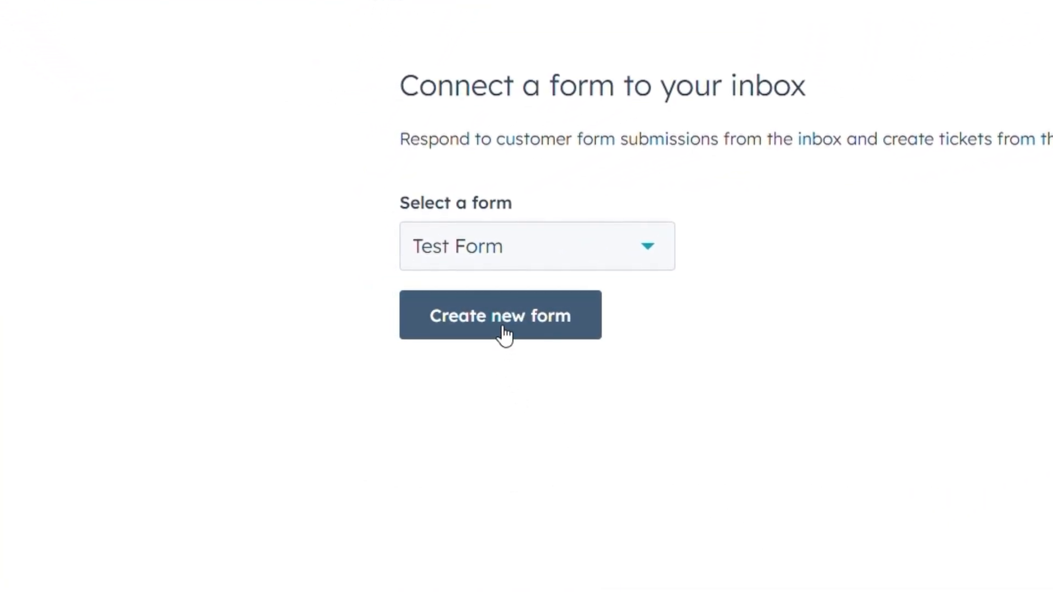
Create a new form renamed 'contact form', update it and continue to automation rules.
click(500, 316)
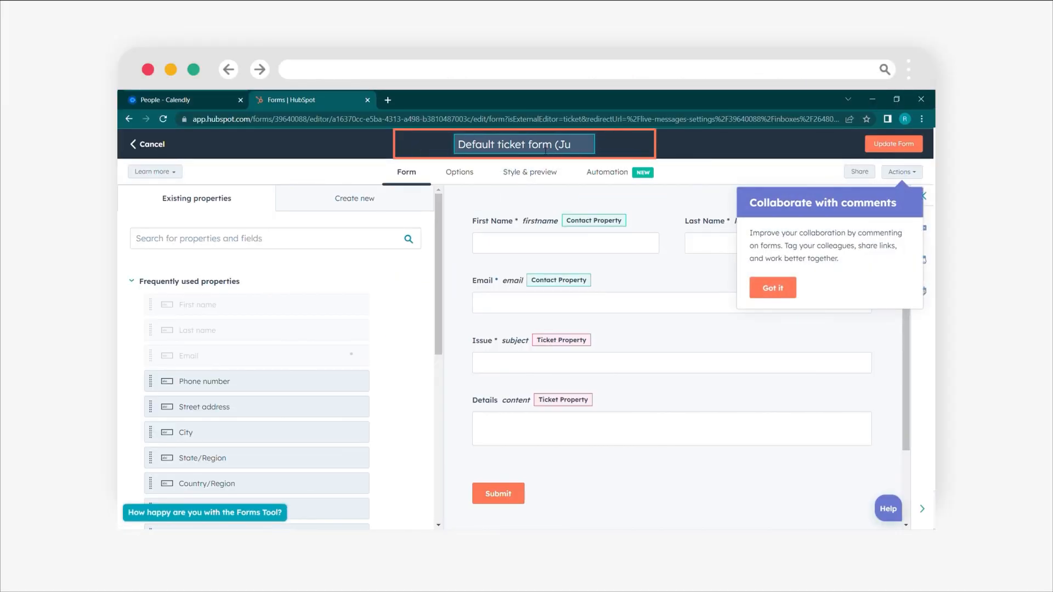
text(contact form)
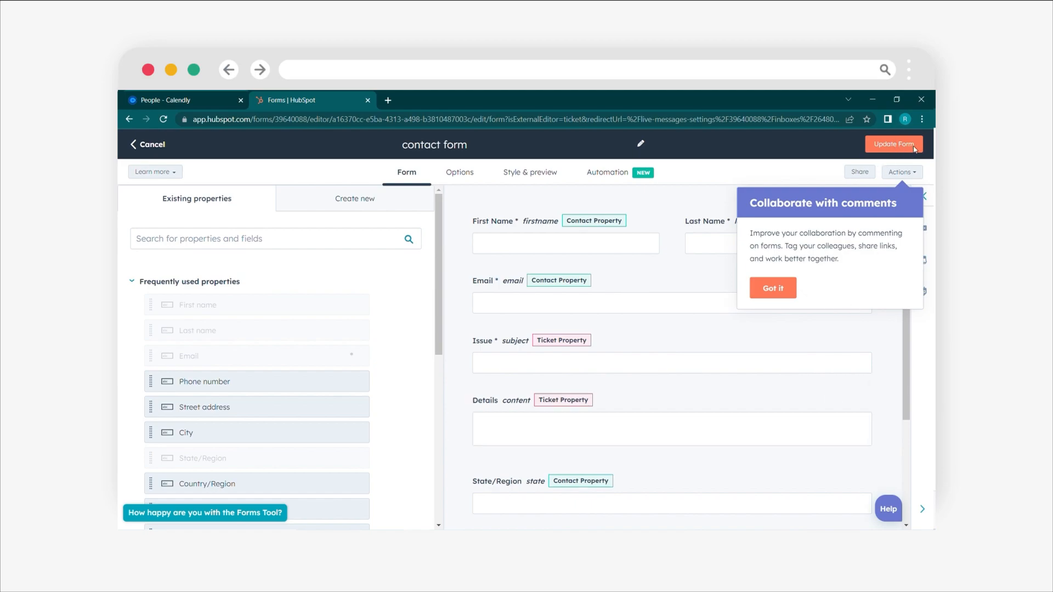
click(893, 144)
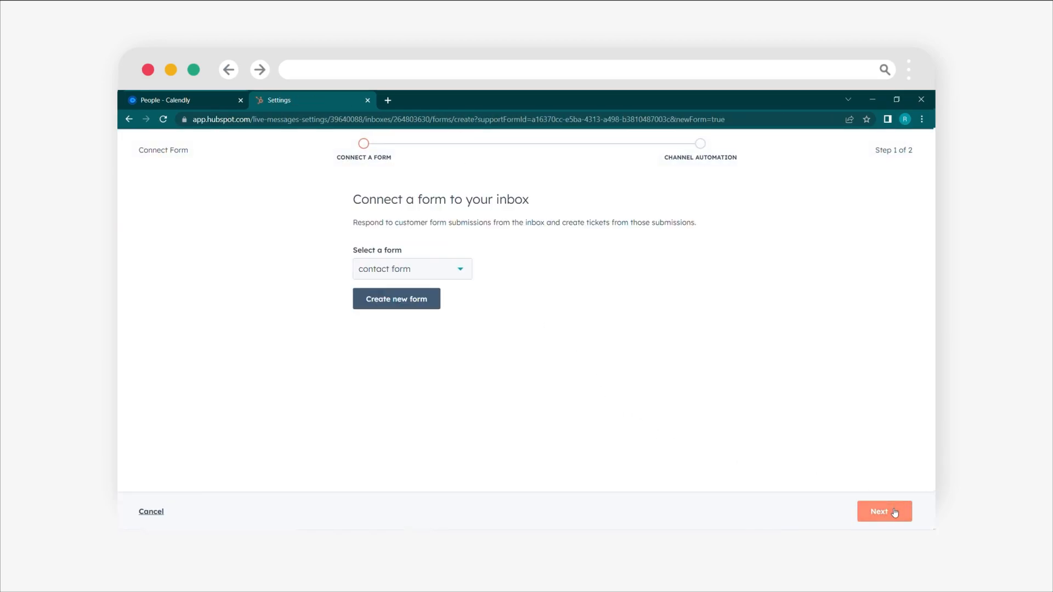
click(884, 511)
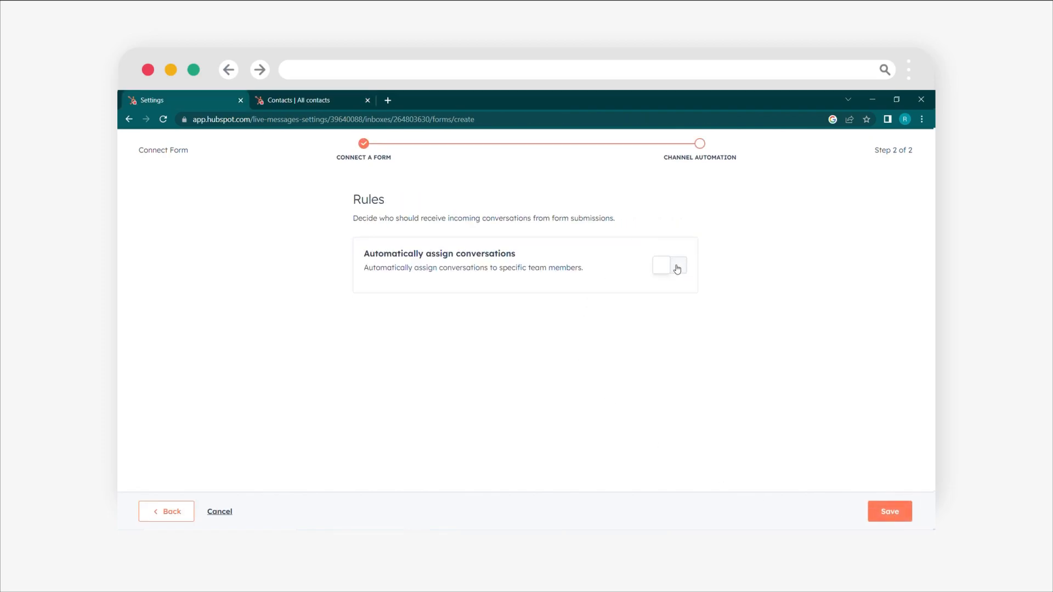
Enable automatic assignment to Specific users and teams and save the form channel.
click(668, 265)
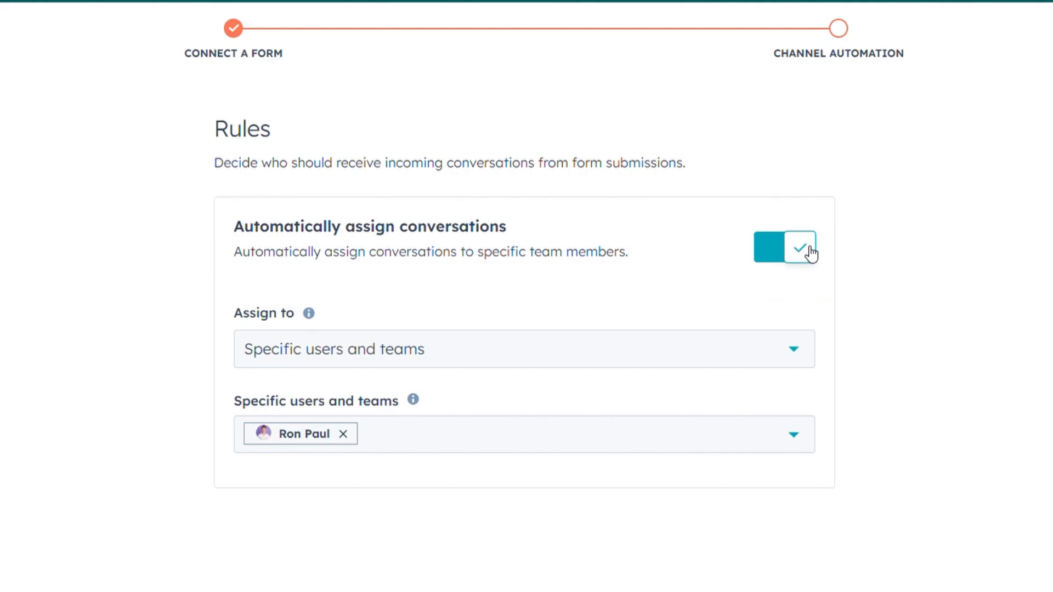
click(522, 349)
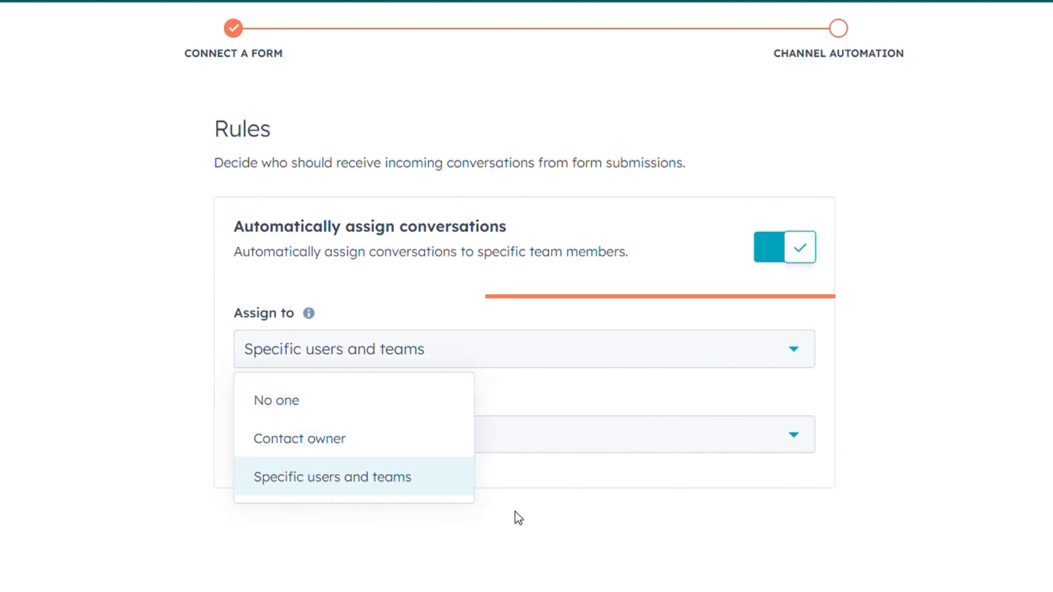
click(331, 477)
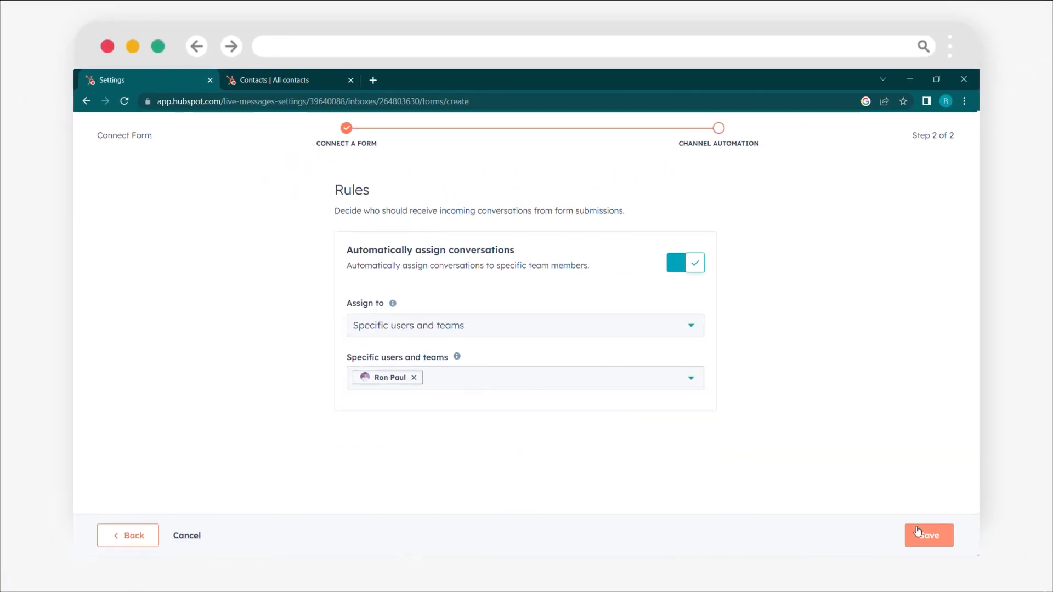
click(929, 535)
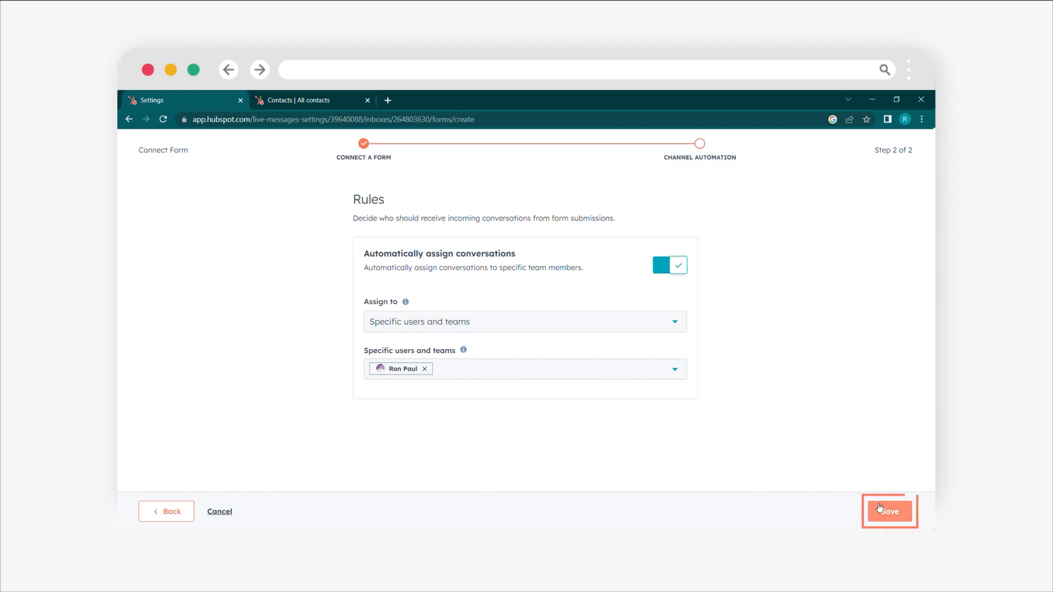
click(888, 511)
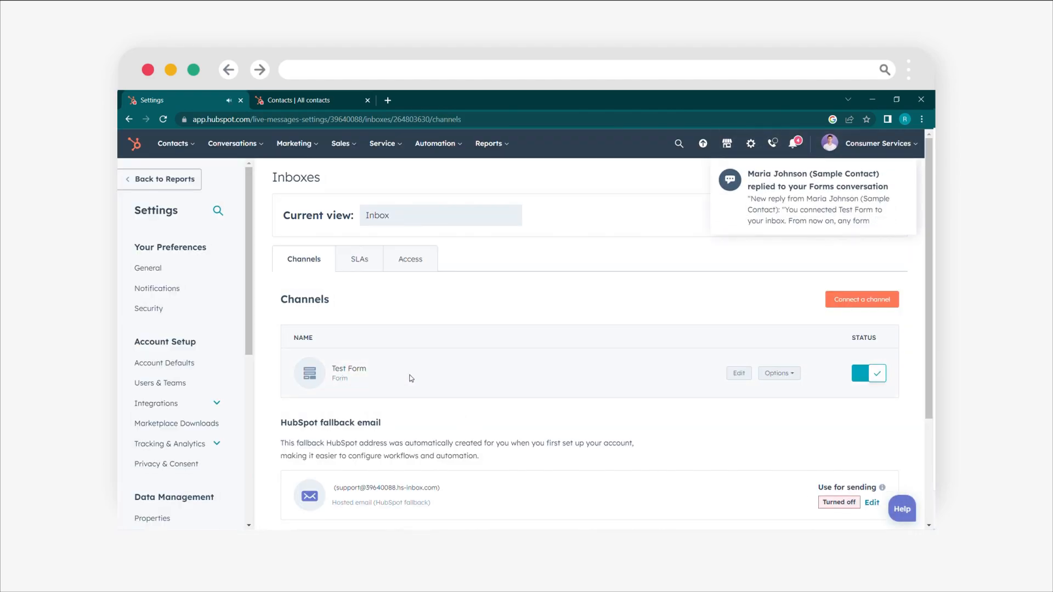
mouse_move(776, 385)
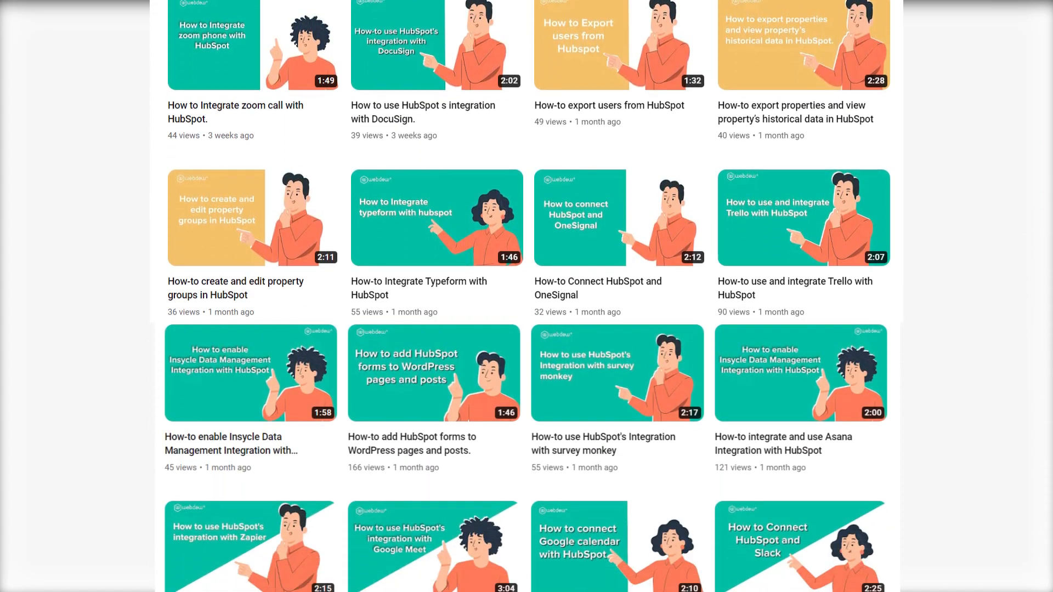
scroll(down, 3)
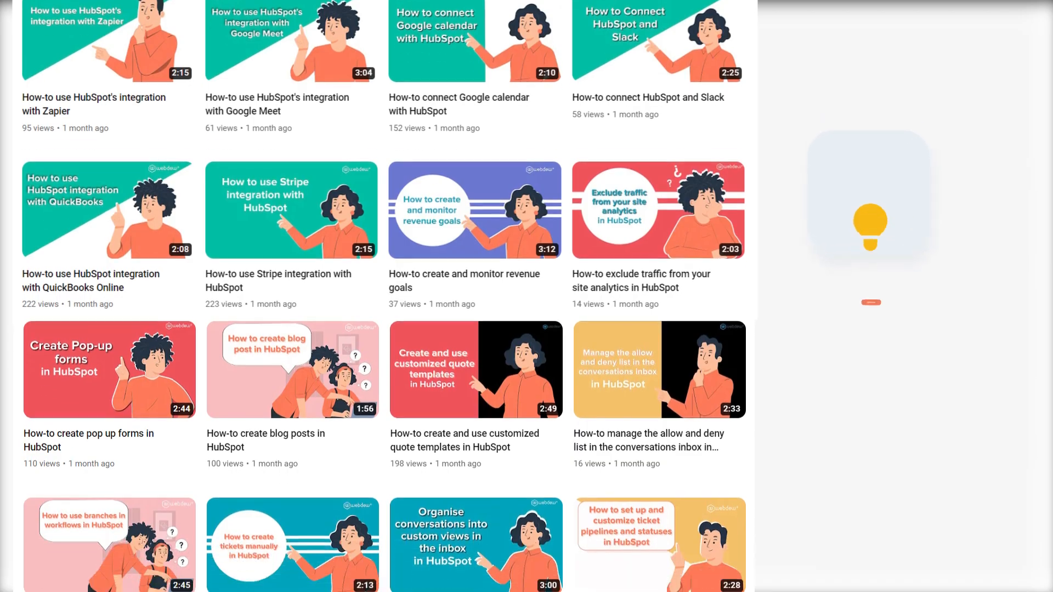